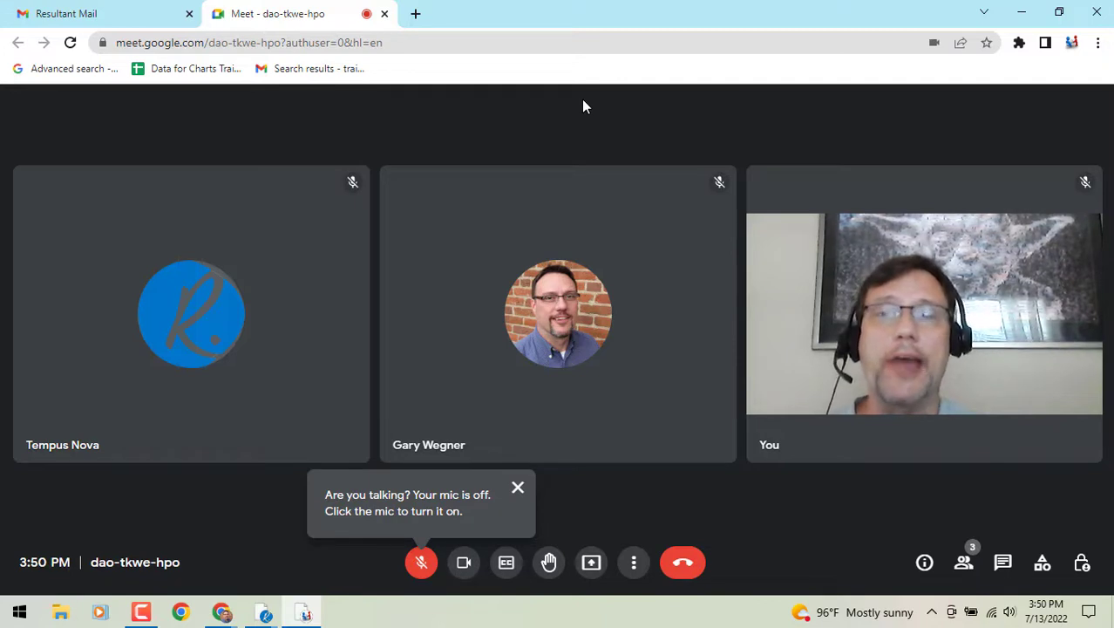
pyautogui.moveTo(633, 563)
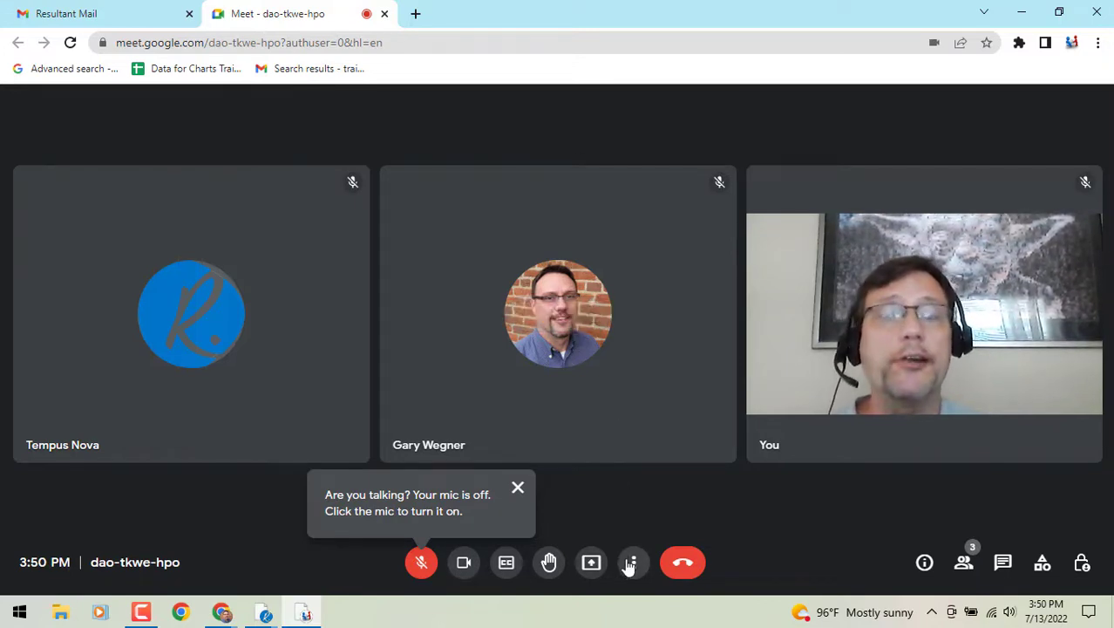
# Step: Move the Meet call into a picture-in-picture window via More options
pyautogui.click(633, 561)
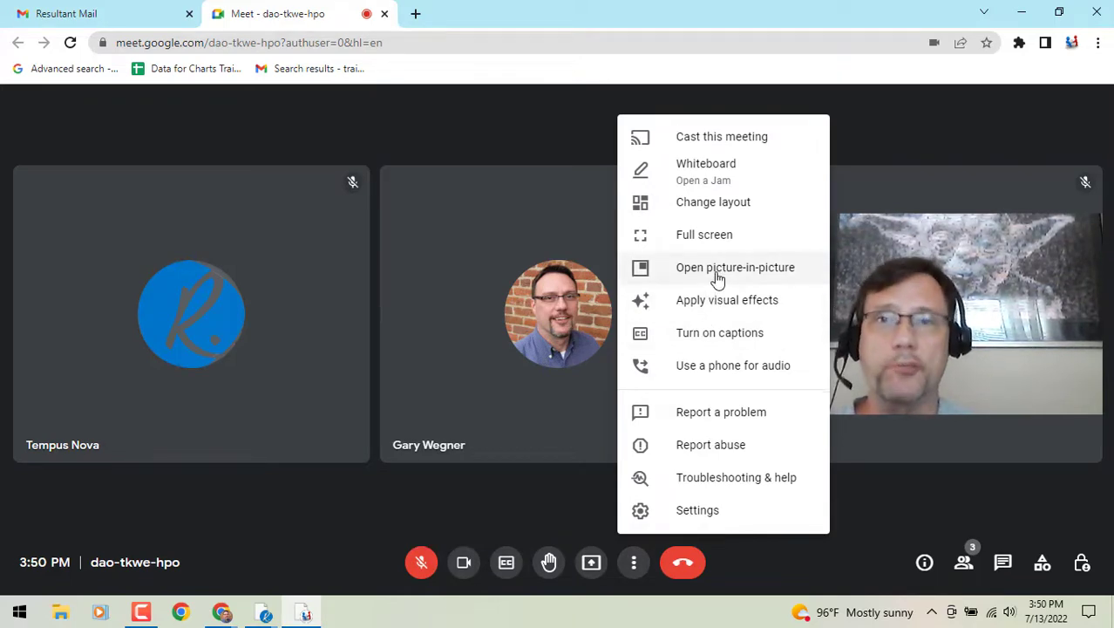
pyautogui.click(735, 267)
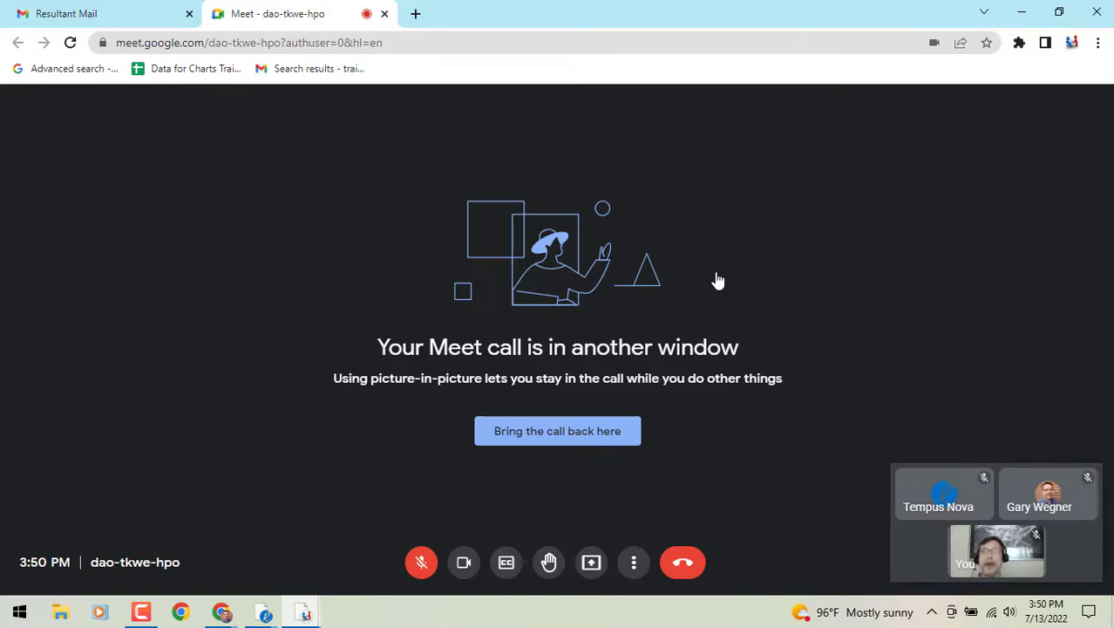
# Step: View the Gmail inbox while the call floats, then return to the Meet tab
pyautogui.click(96, 13)
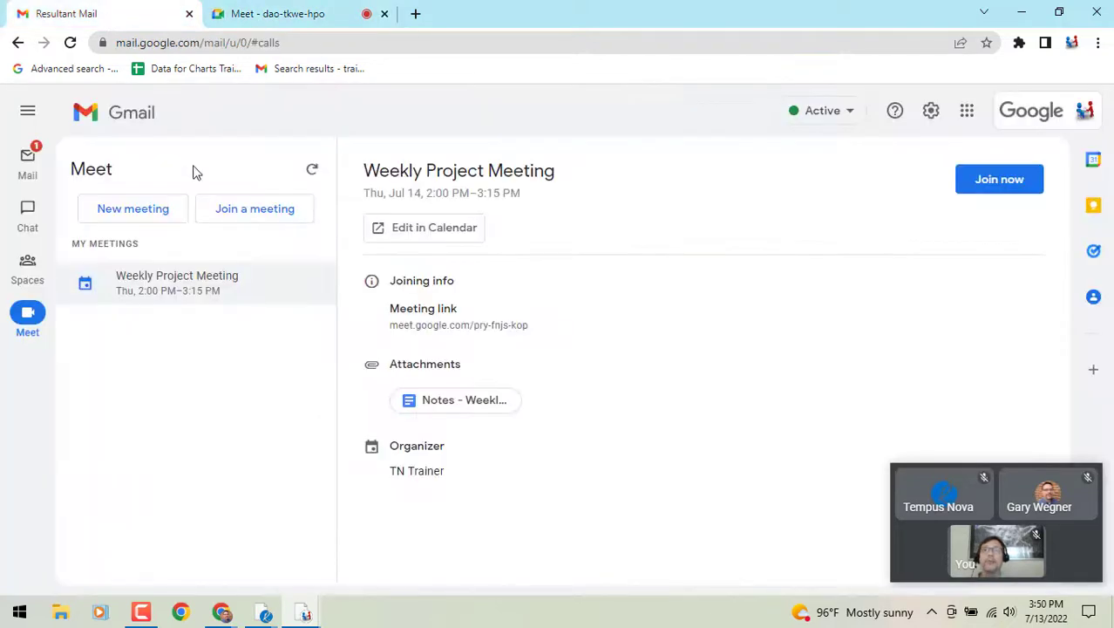
pyautogui.click(27, 111)
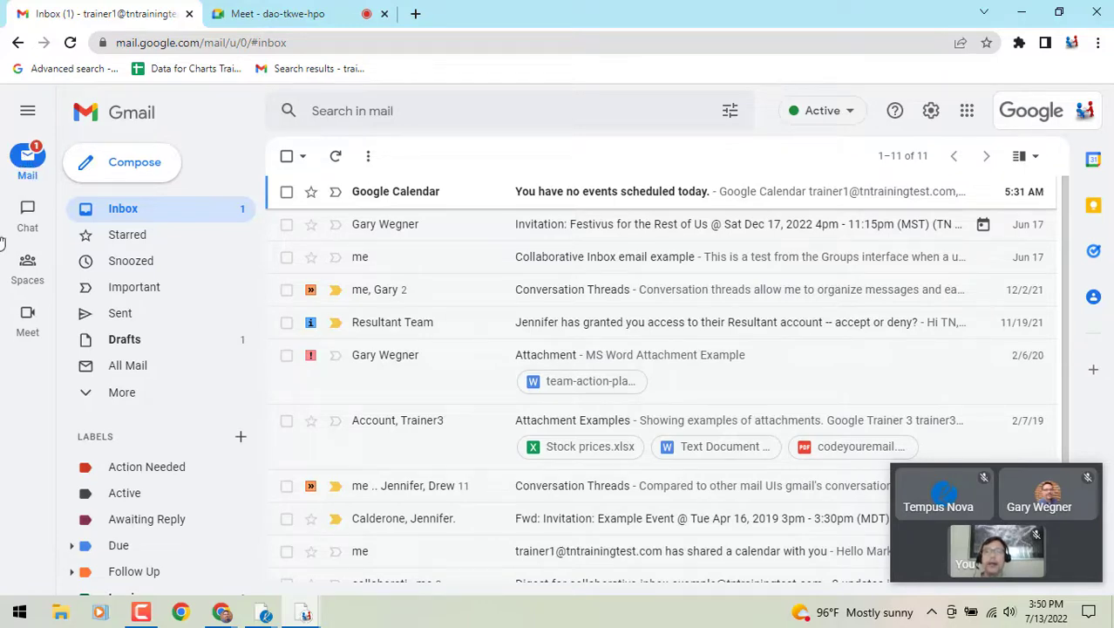
pyautogui.click(277, 14)
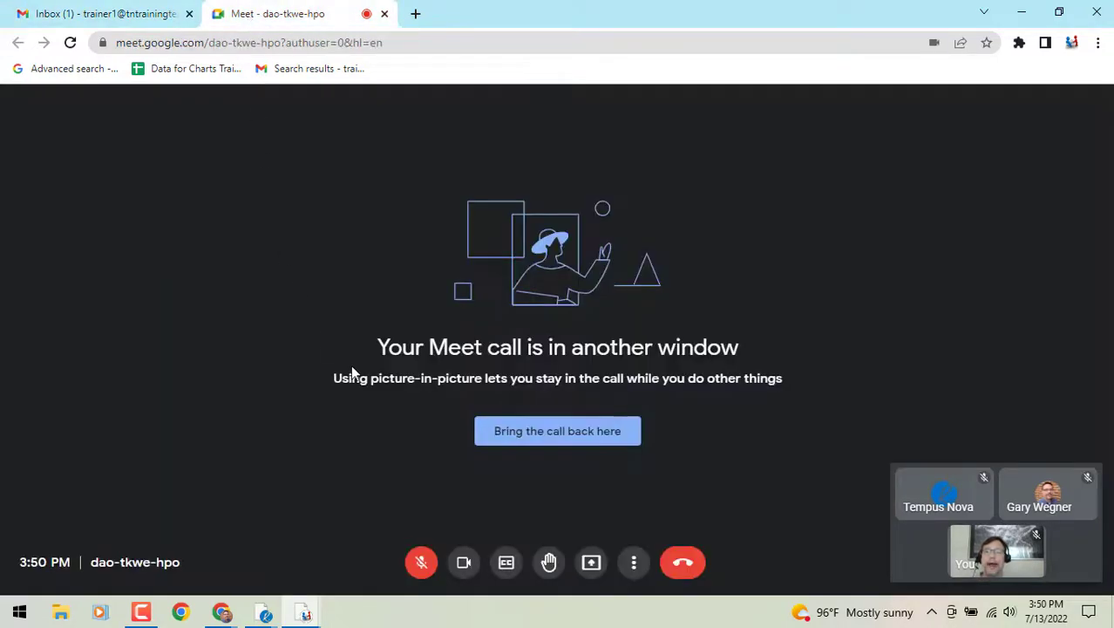
pyautogui.moveTo(540, 367)
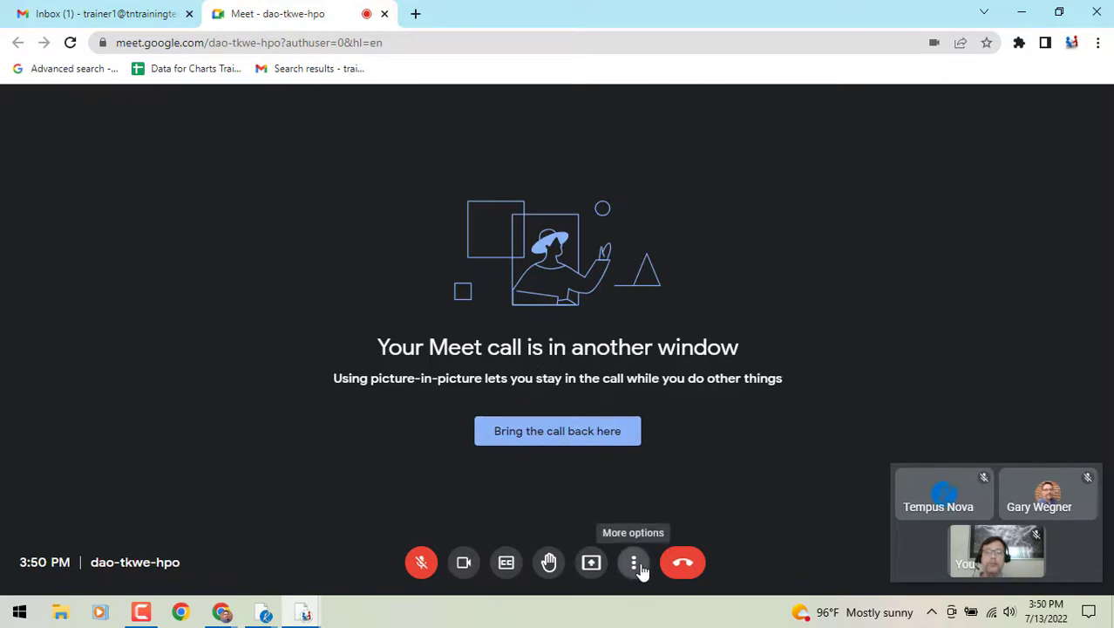
# Step: Close picture-in-picture from More options to restore the three-participant grid
pyautogui.click(633, 562)
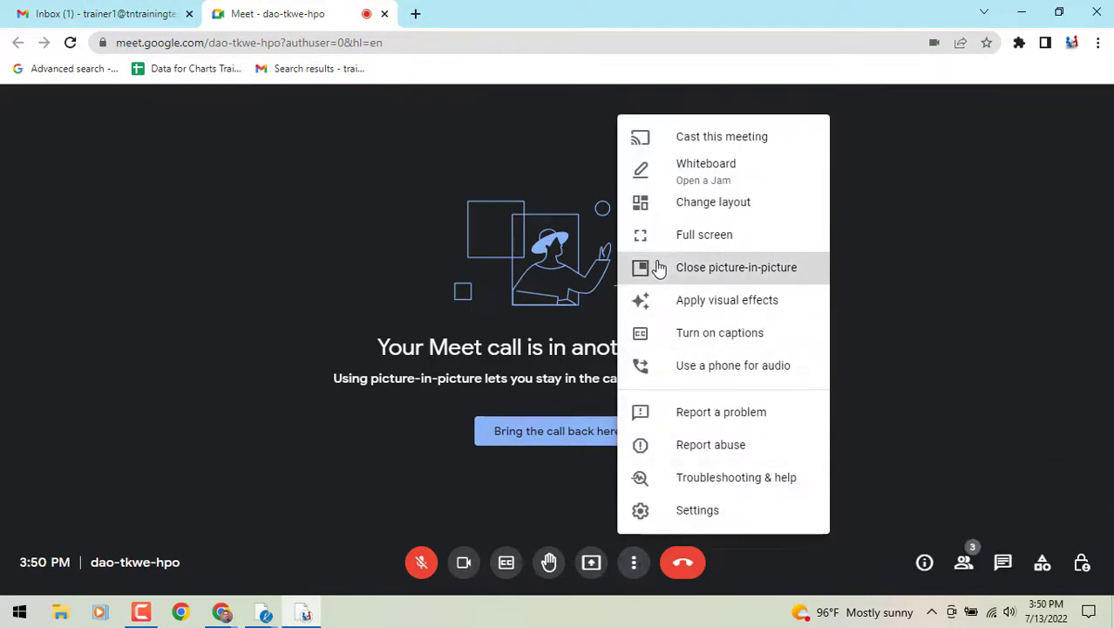
pyautogui.click(736, 267)
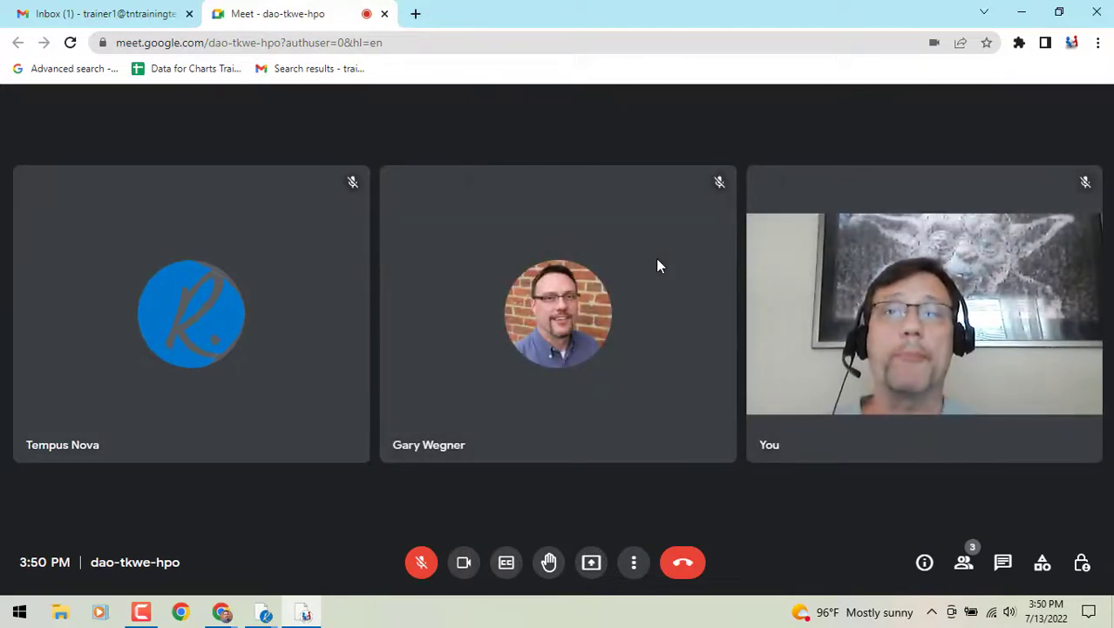